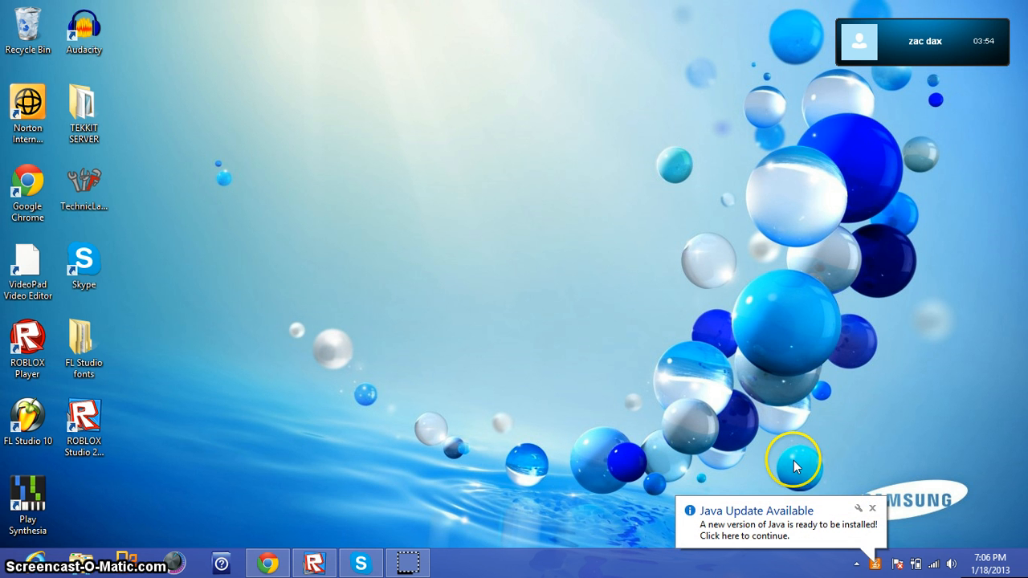
Dismiss the Java update notification and restore the Chrome browser window.
left_click(872, 507)
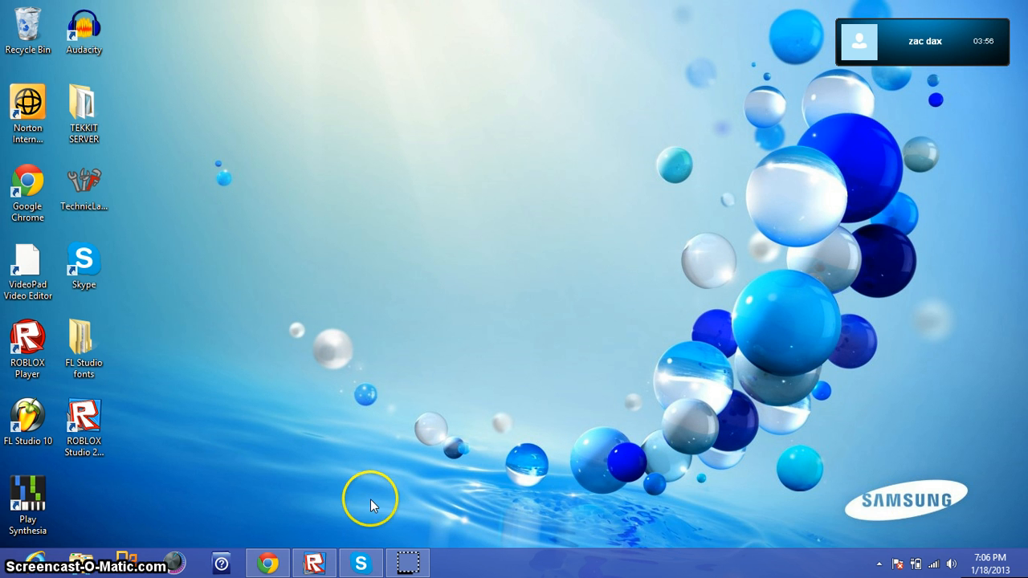
left_click(267, 562)
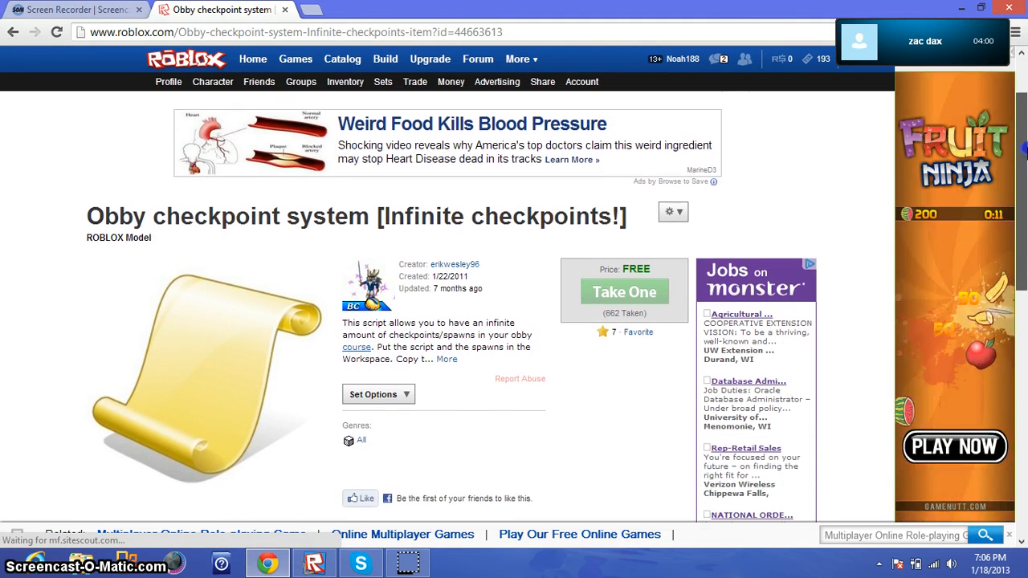
scroll("down", 3)
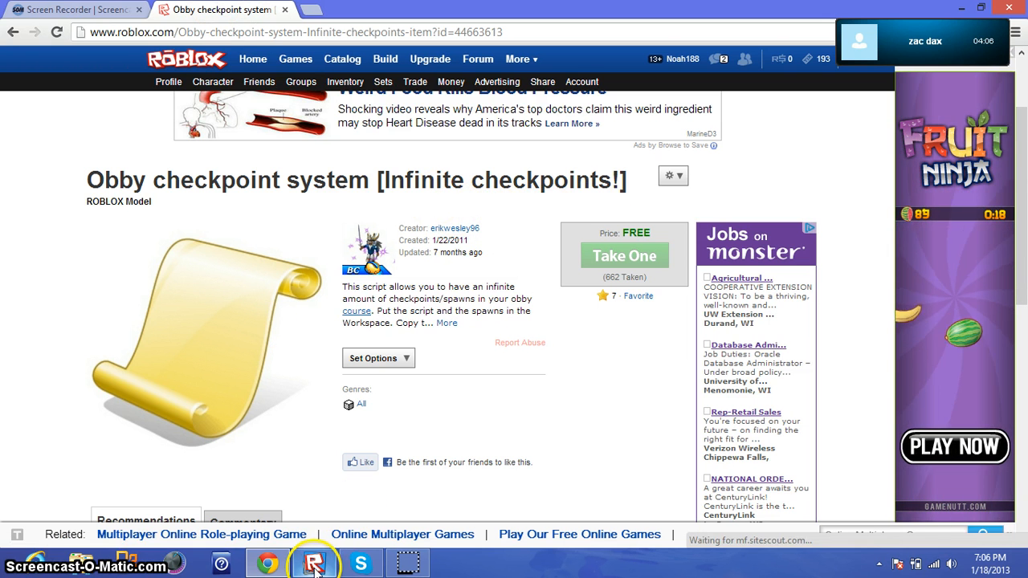
left_click(625, 256)
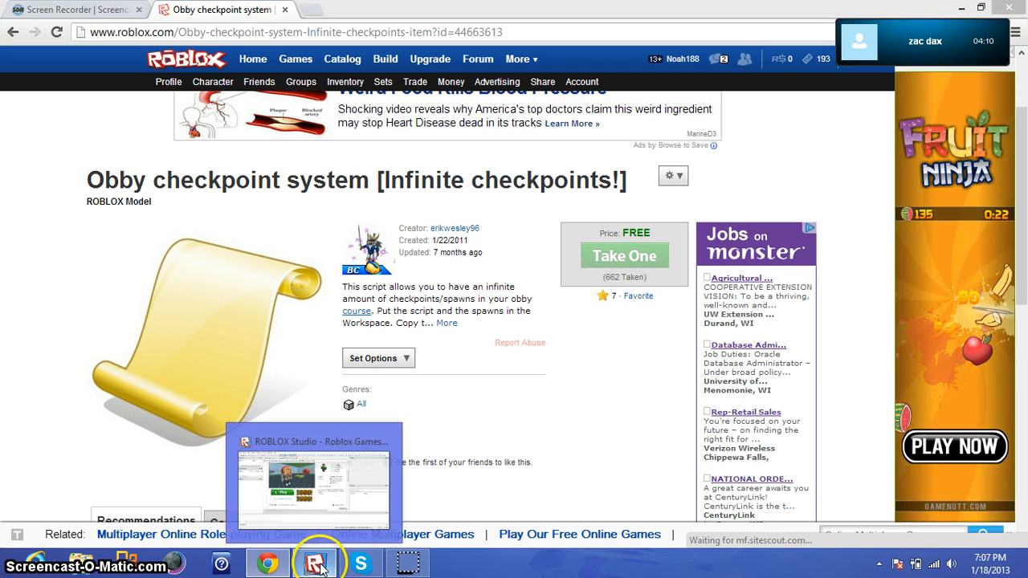
Load the obby place in Studio edit mode with the Checkpoint System in its Workspace.
left_click(315, 562)
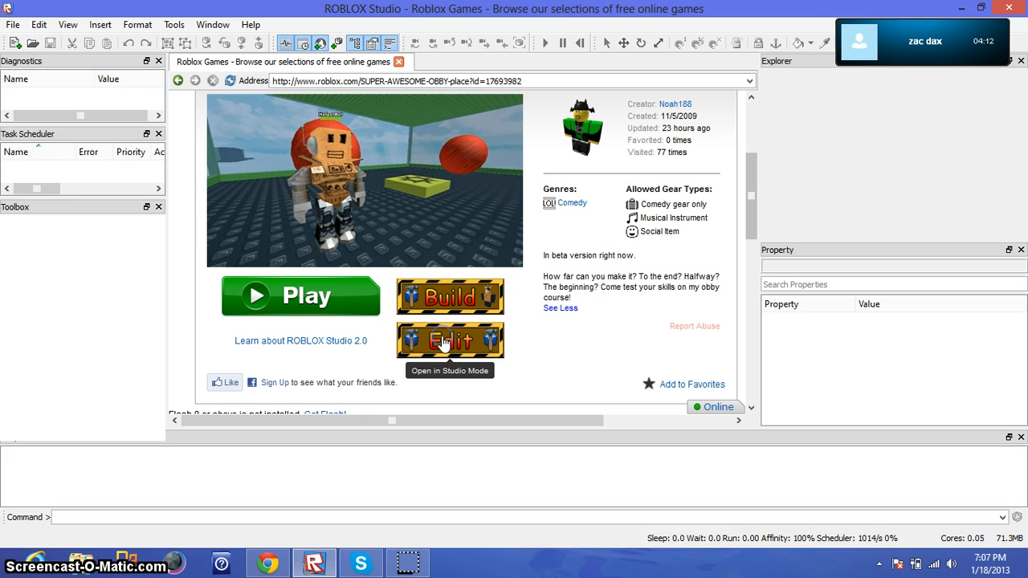
left_click(449, 340)
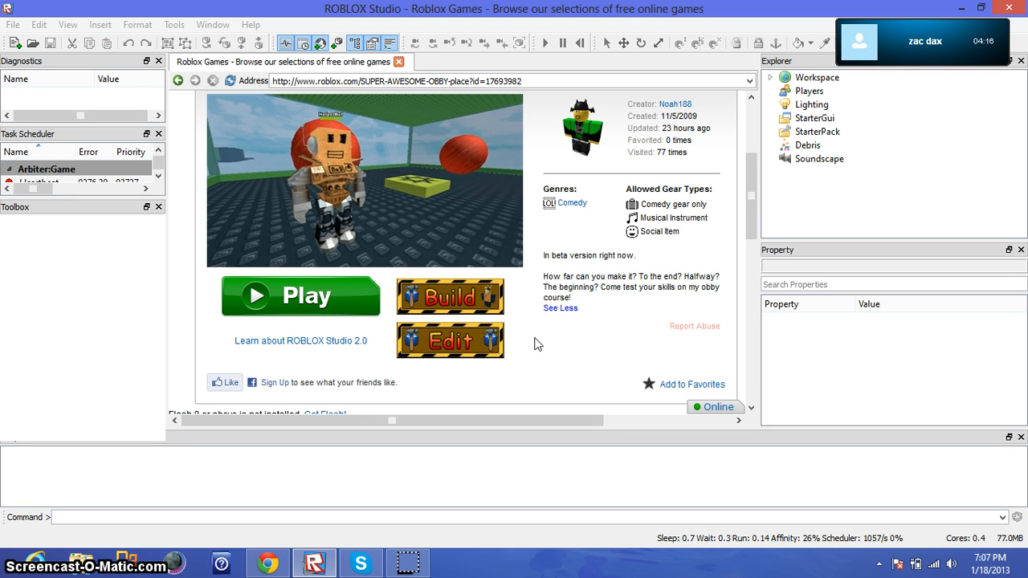
left_click(450, 340)
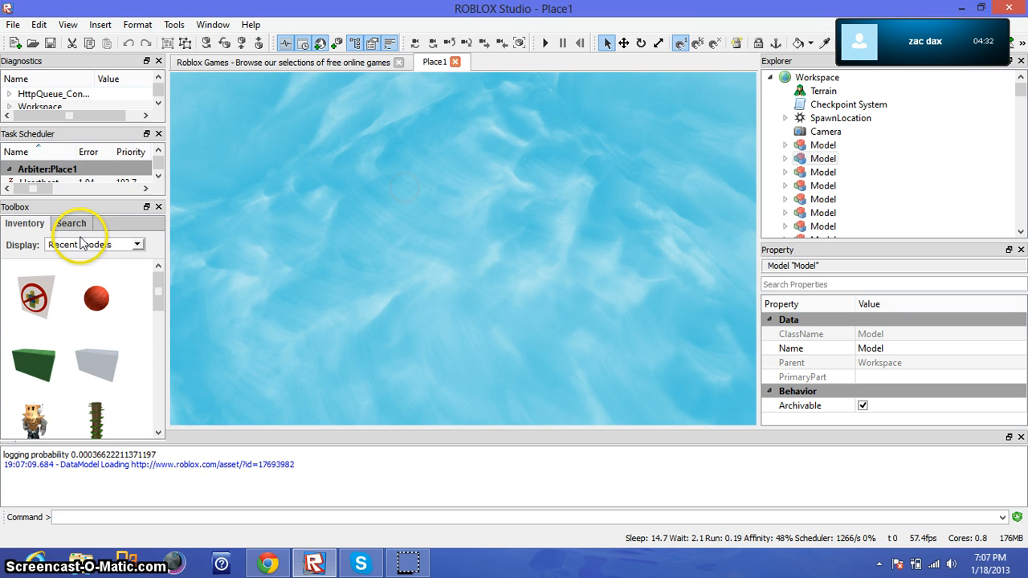
Switch the Toolbox display to My Models, showing the spawn pad named 1.
left_click(94, 244)
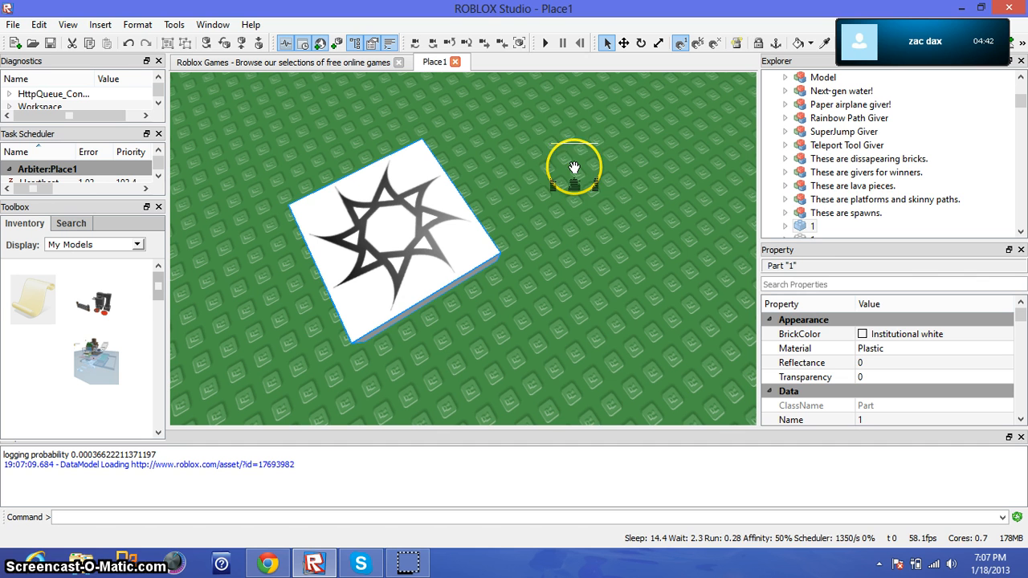
Duplicate the star spawn pad and name the copy 2.
left_click(803, 225)
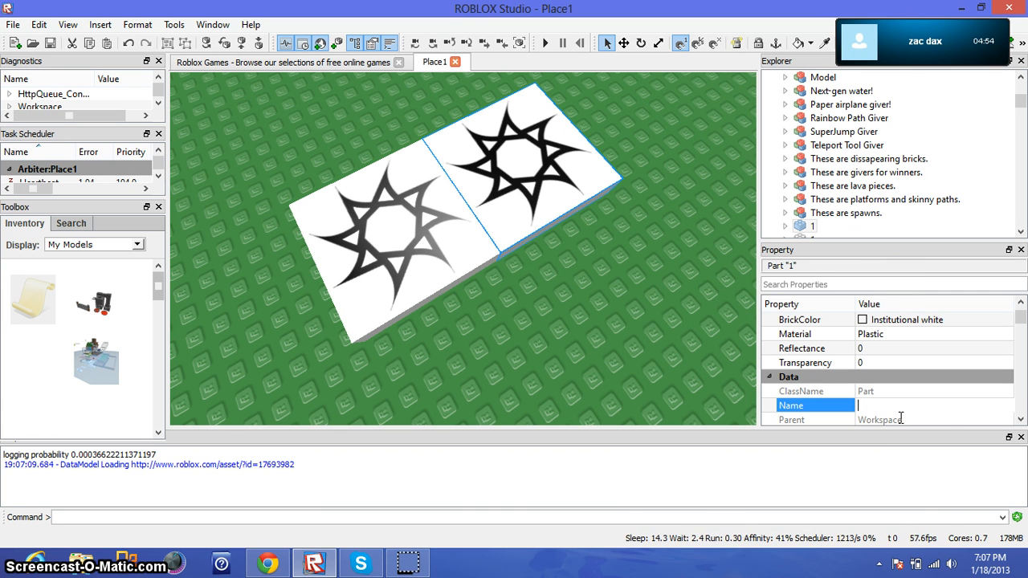
type("2")
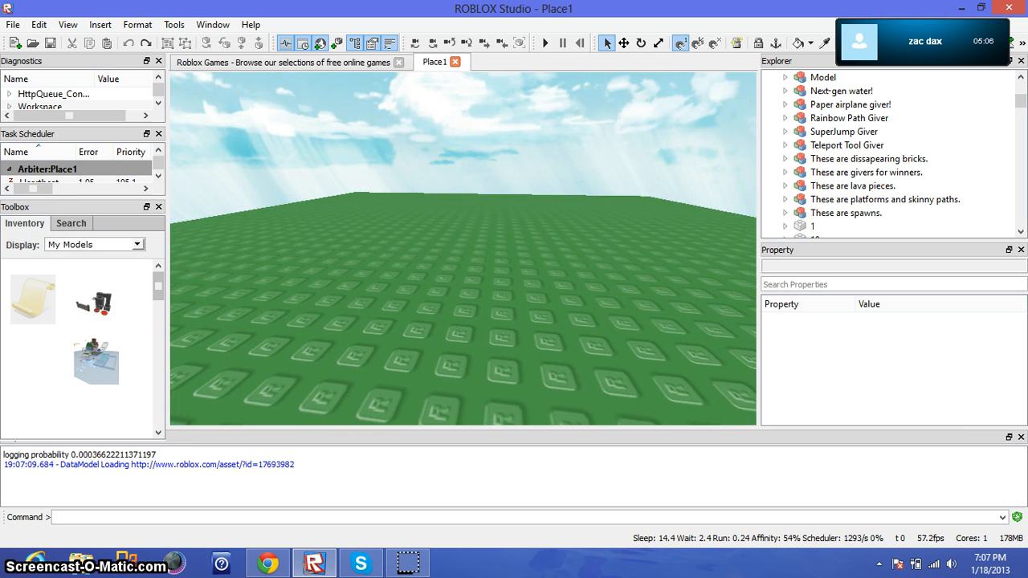
Run a play-mode test with Player1 spawned standing on a checkpoint pad.
left_click(173, 24)
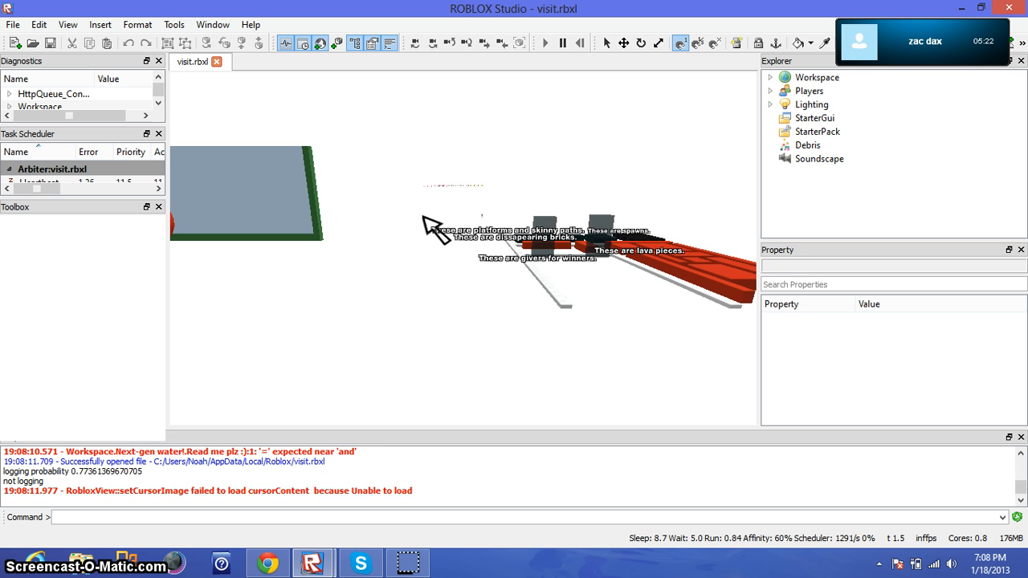
left_click(547, 42)
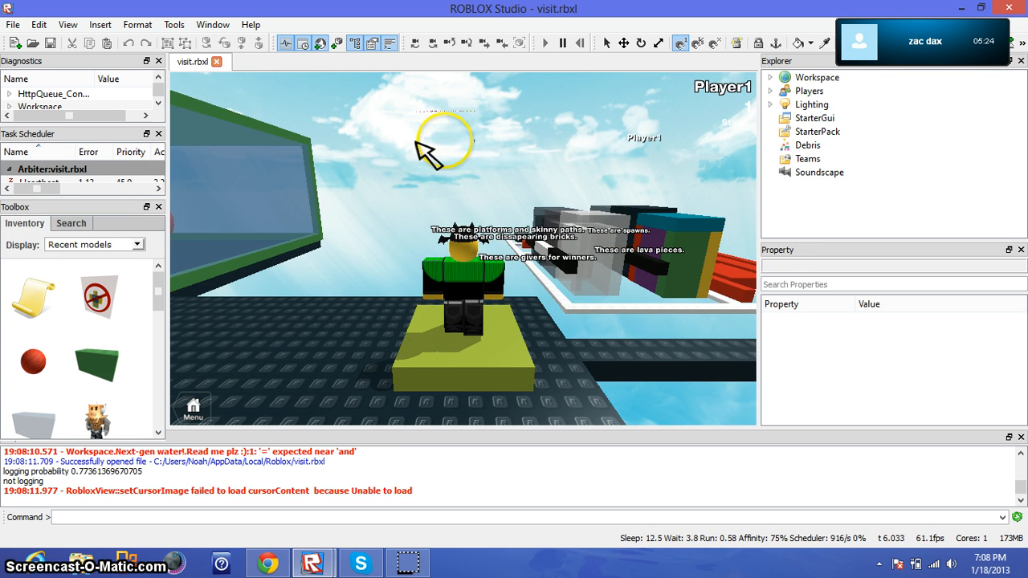